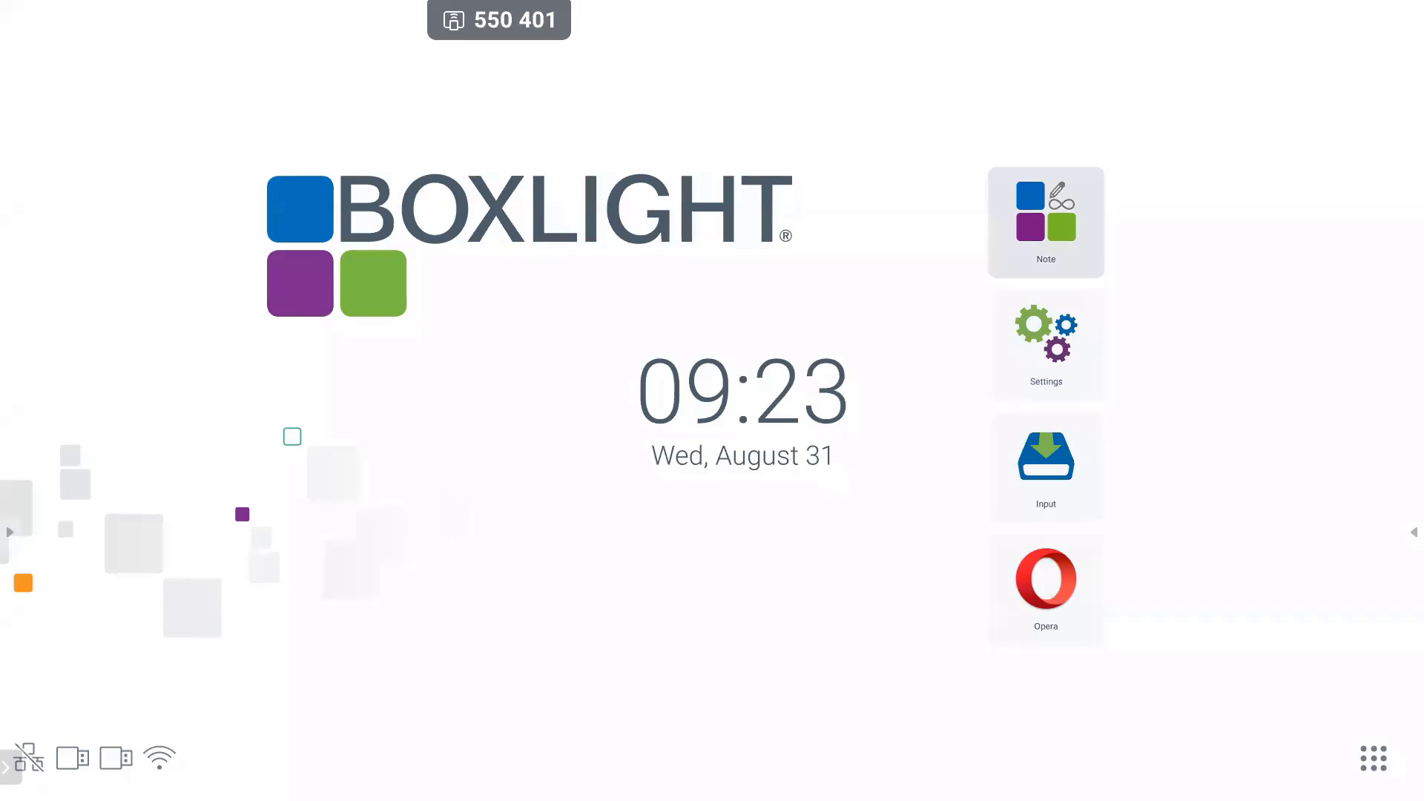
- Launch the Note whiteboard from the Boxlight home screen
{"action": "left_click", "coordinate": [1044, 222]}
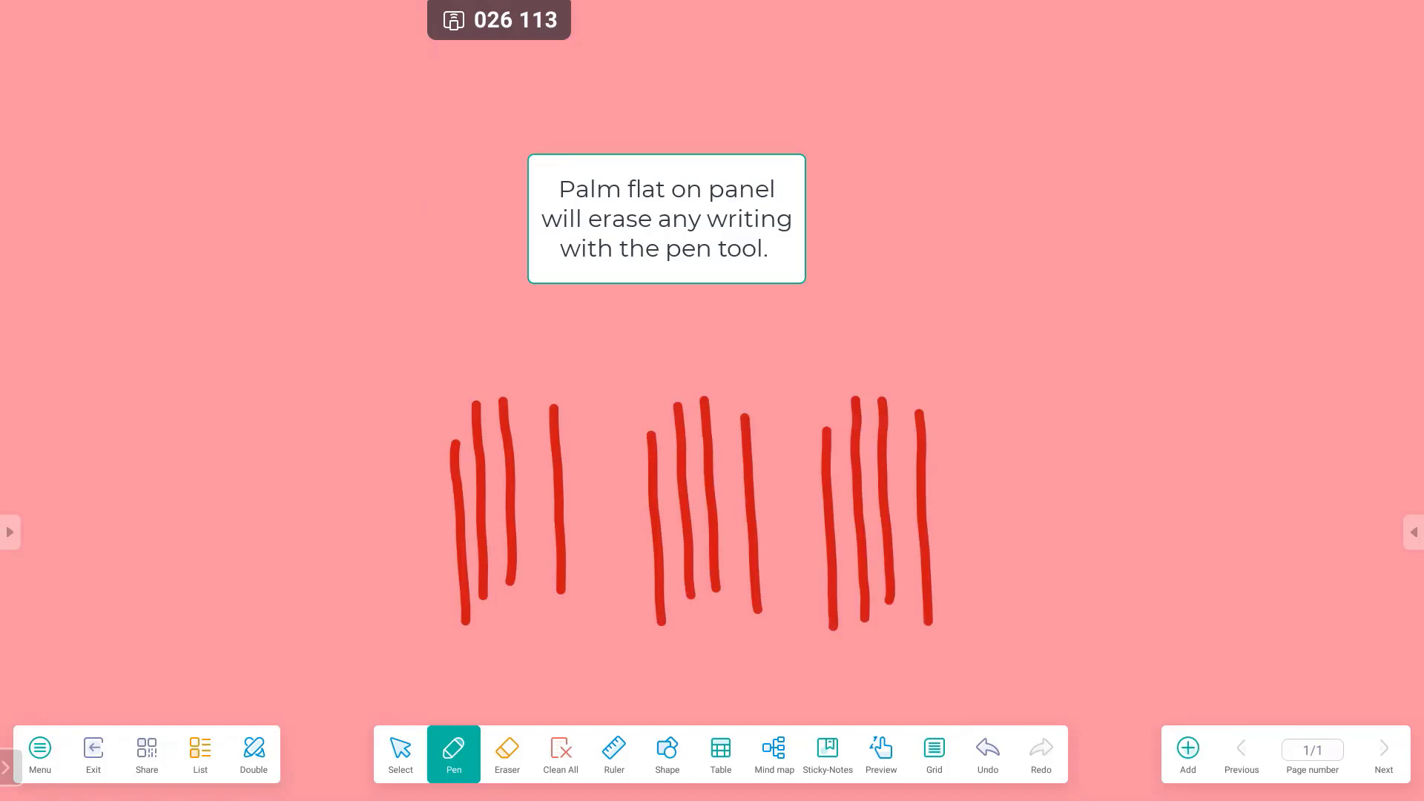
- Palm-swipe a horizontal band through the middle of the red tally strokes to erase it
{"action": "left_click_drag", "start_coordinate": [363, 508], "coordinate": [368, 560]}
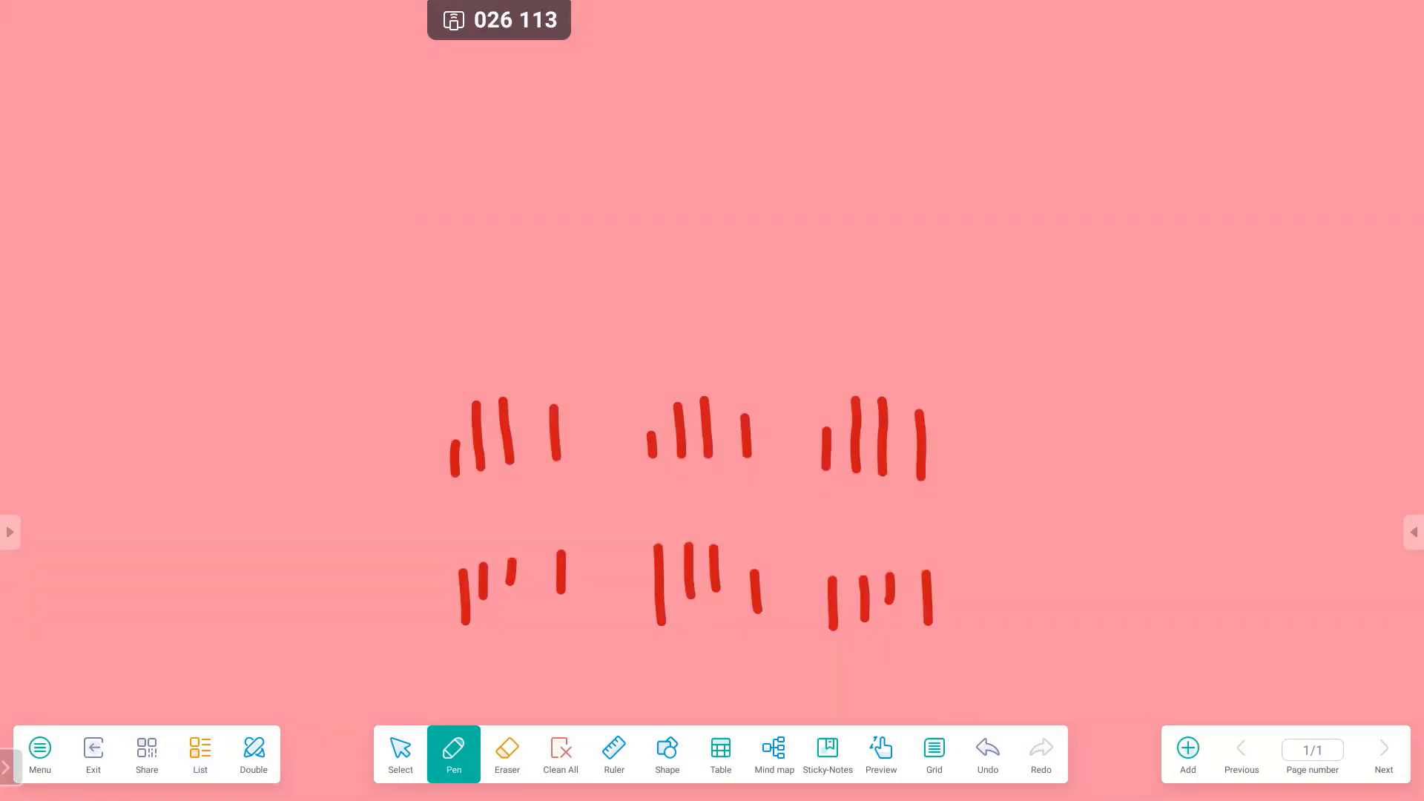
- Switch to the Eraser and drag its size slider to the largest circle
{"action": "left_click", "coordinate": [507, 754]}
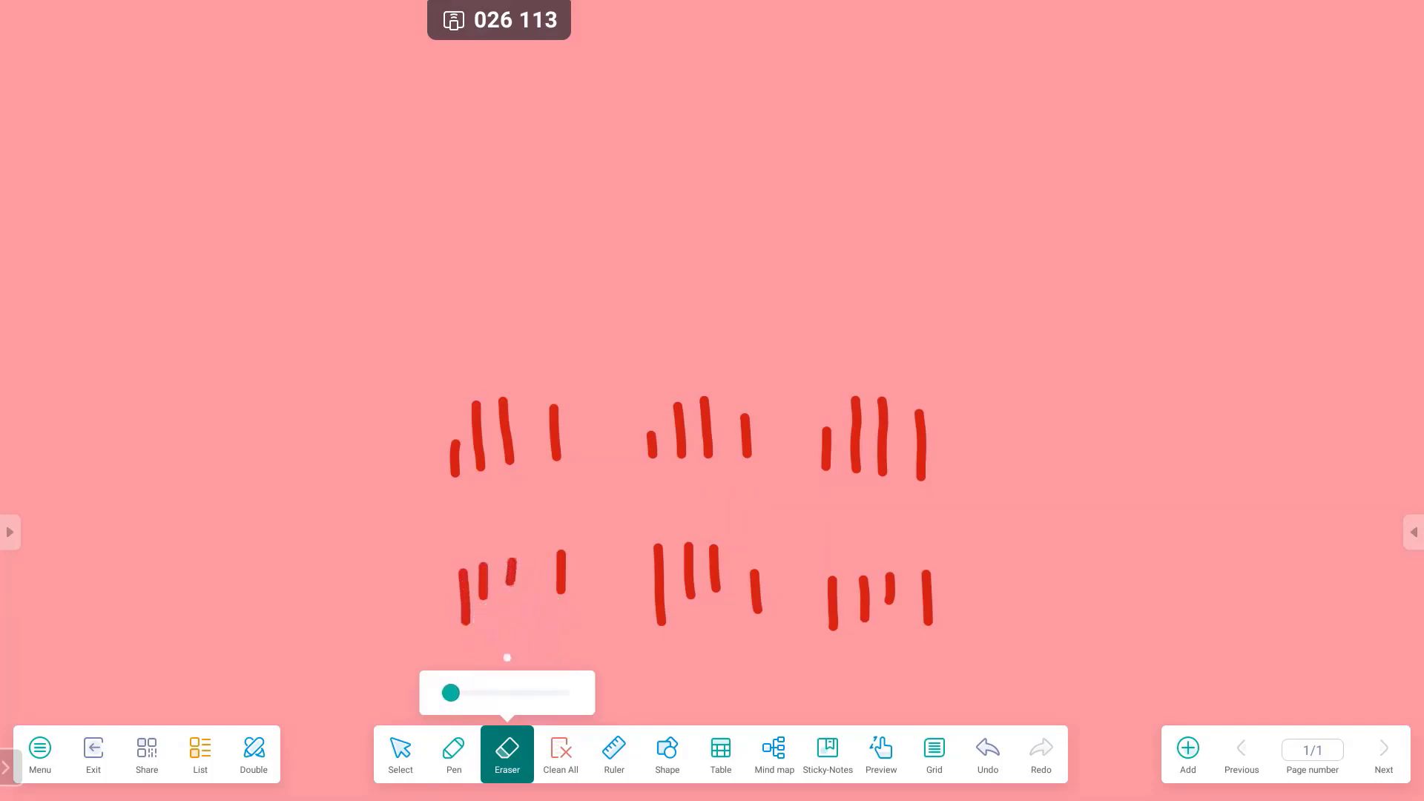
{"action": "left_click_drag", "start_coordinate": [451, 693], "coordinate": [472, 692]}
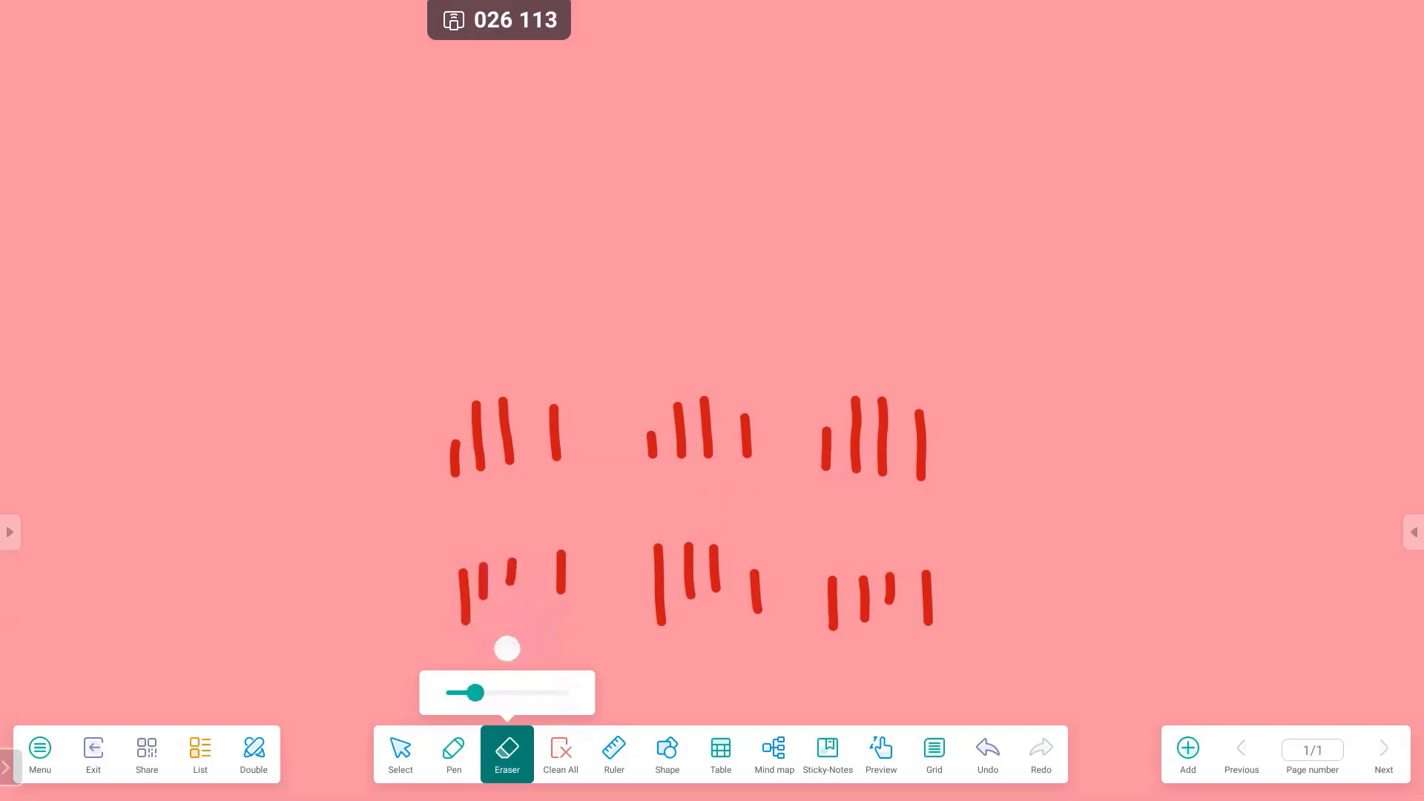
{"action": "left_click_drag", "start_coordinate": [473, 692], "coordinate": [569, 692]}
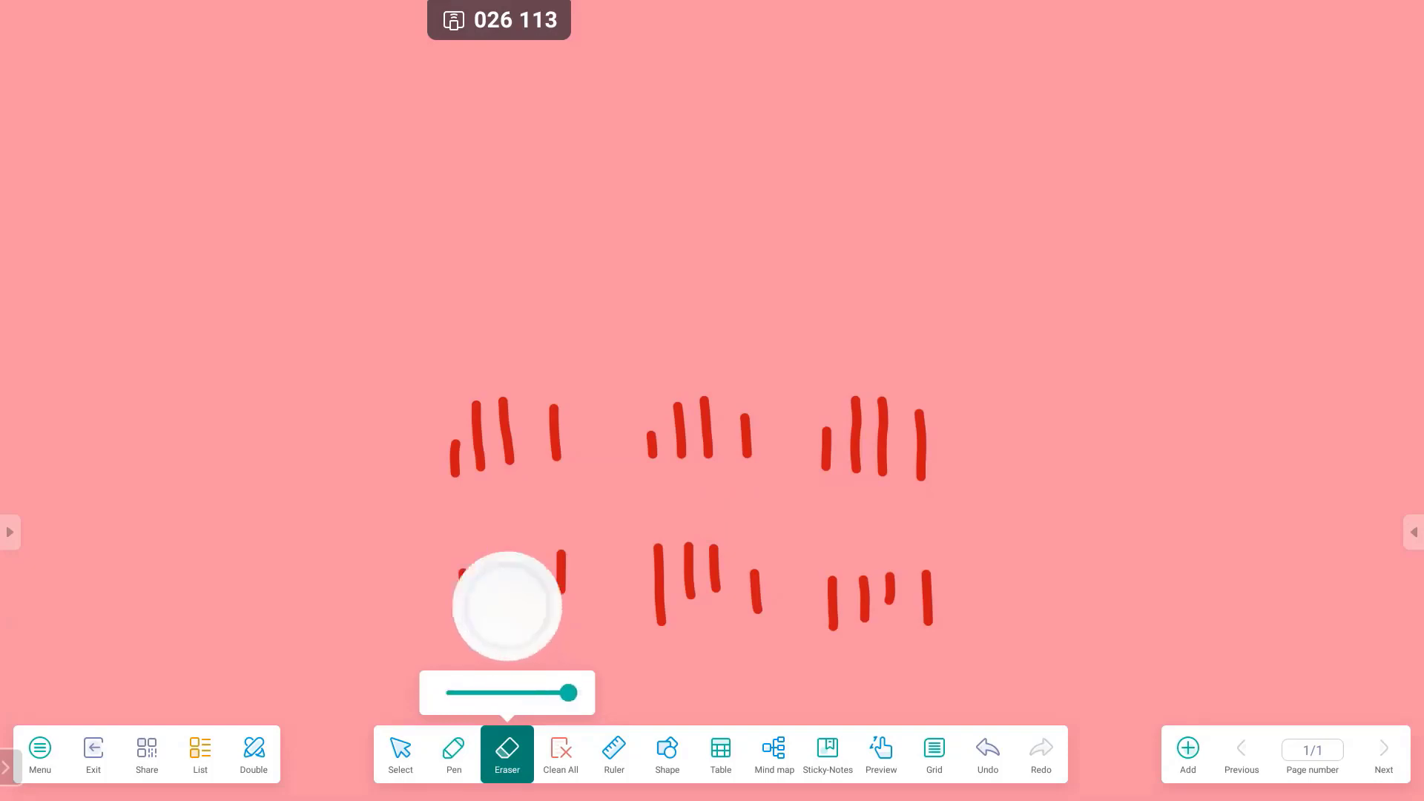